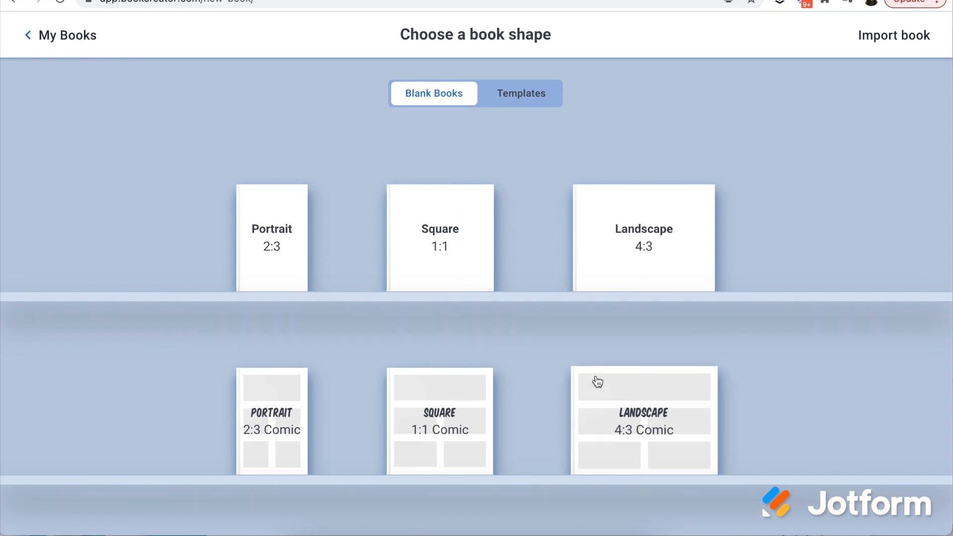
pyautogui.moveTo(665, 209)
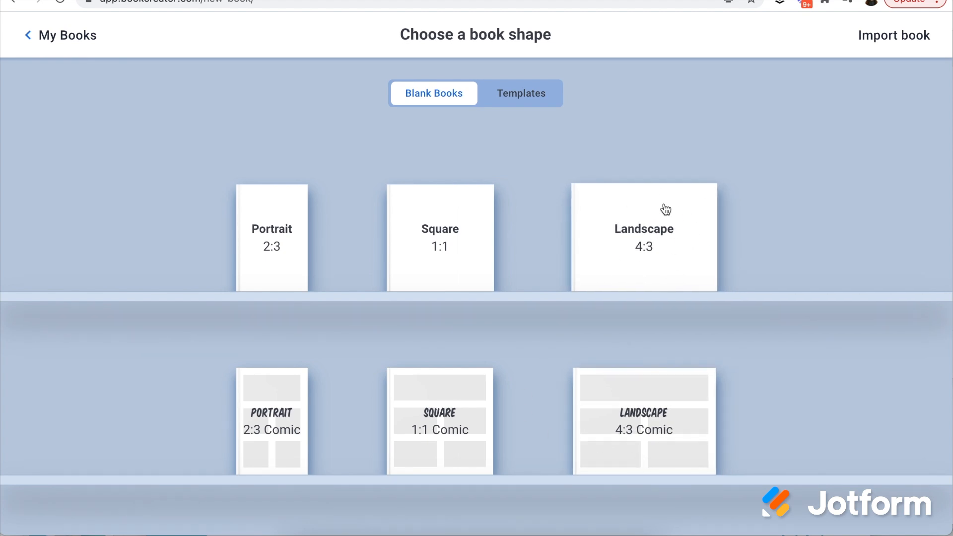
# Browse the templates, then start a blank landscape 4:3 book on its empty cover
pyautogui.click(521, 93)
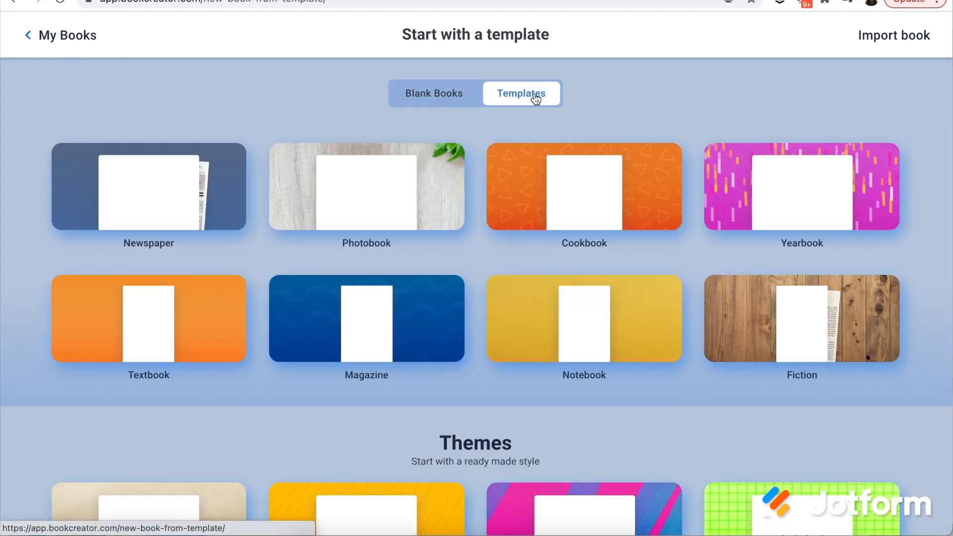
pyautogui.scroll(-3)
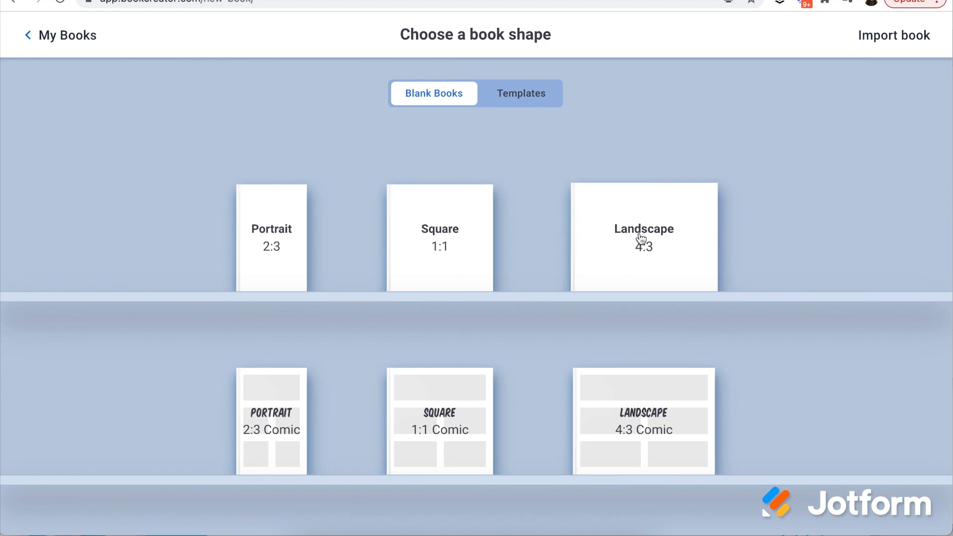
pyautogui.click(643, 239)
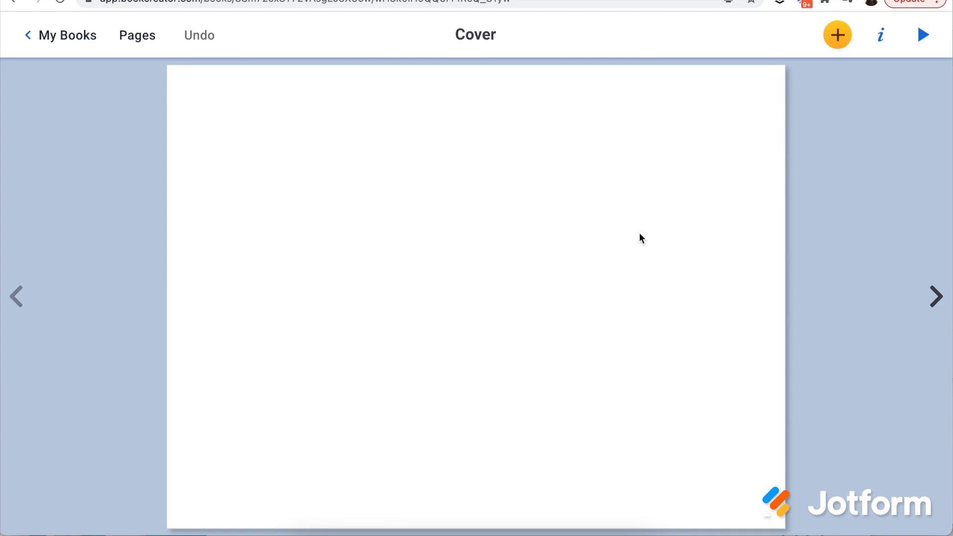
pyautogui.click(836, 34)
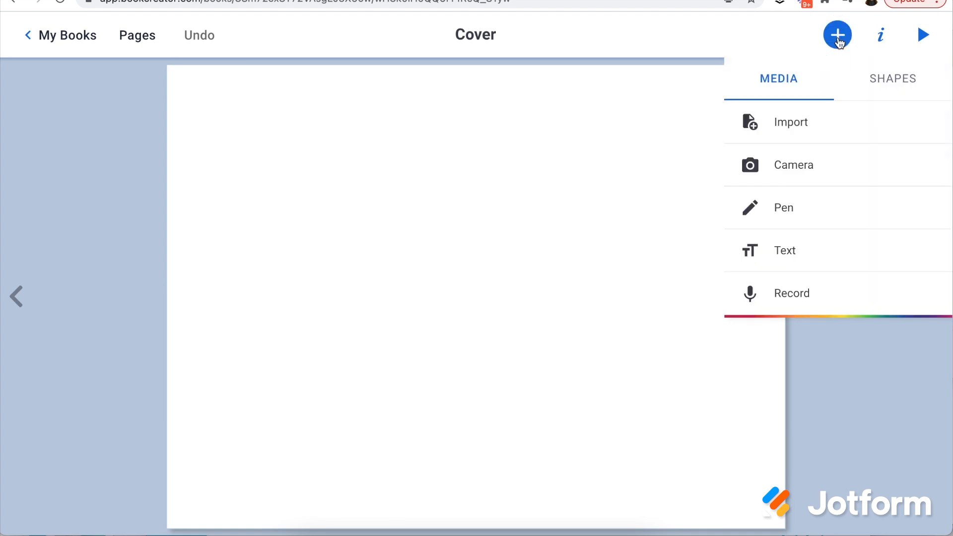
pyautogui.moveTo(791, 134)
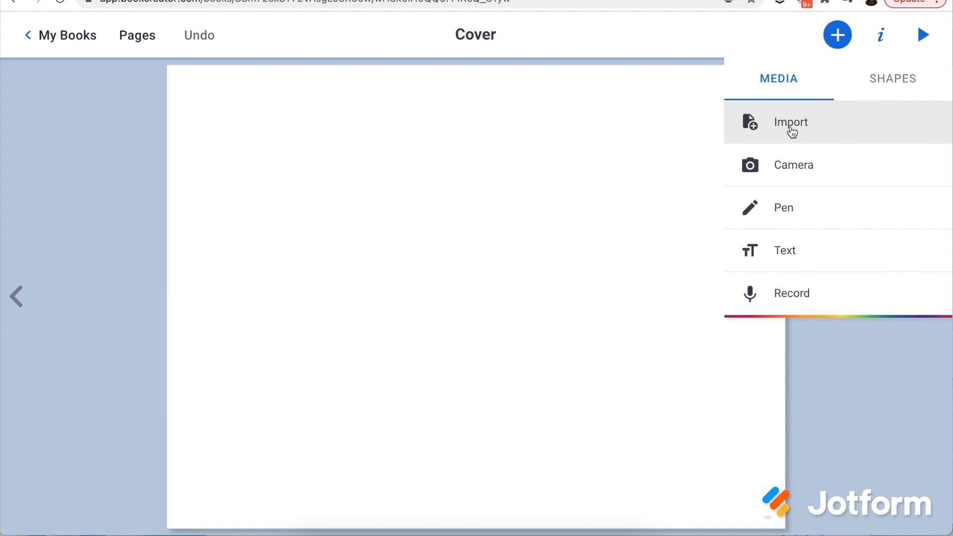
pyautogui.click(790, 122)
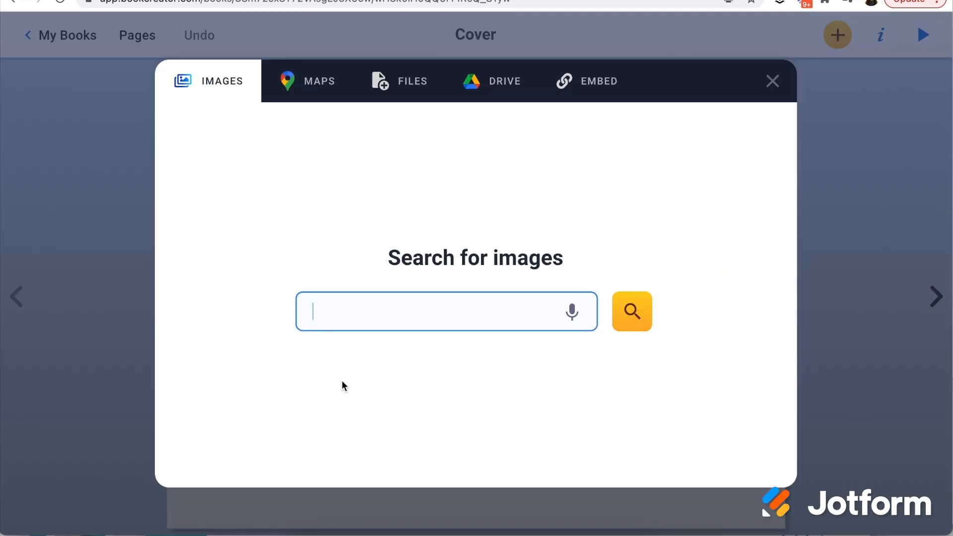
pyautogui.click(319, 81)
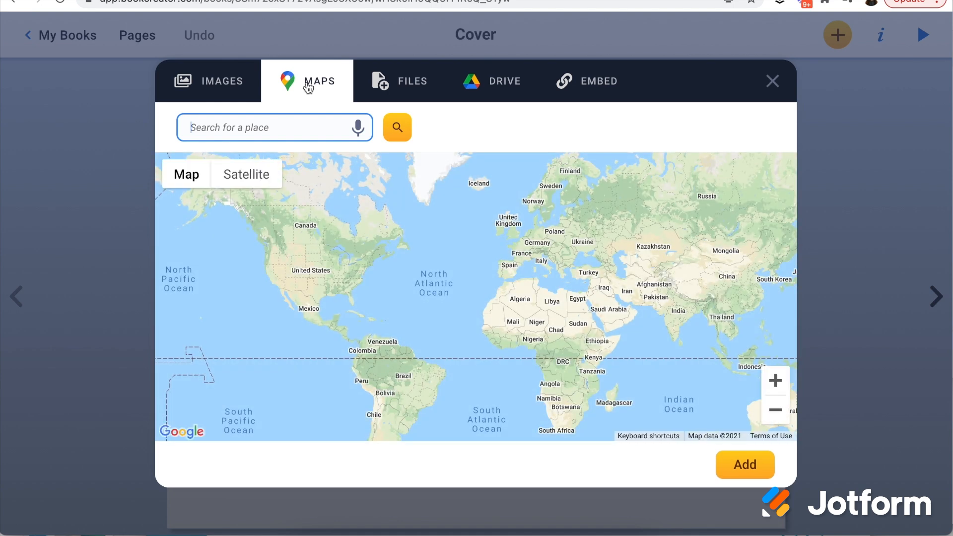
pyautogui.moveTo(405, 81)
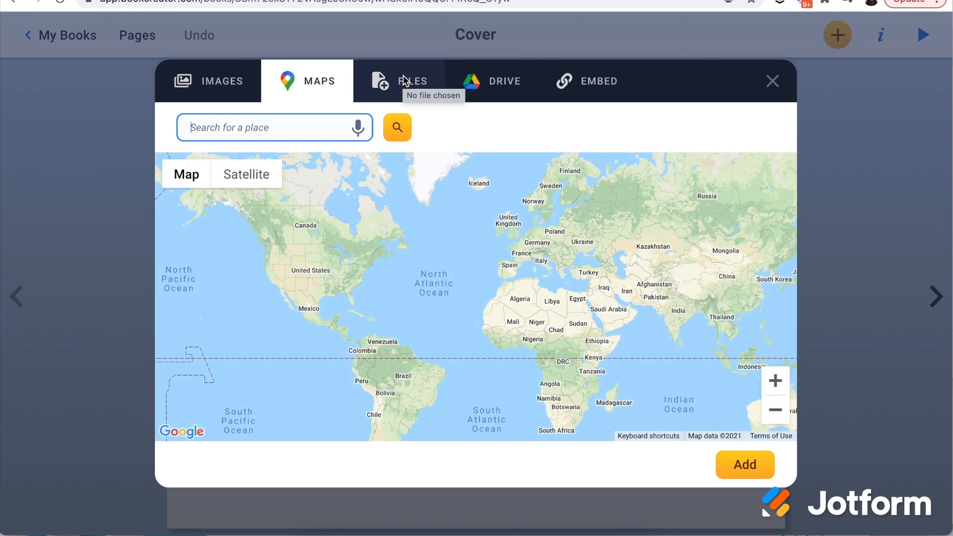
pyautogui.click(598, 81)
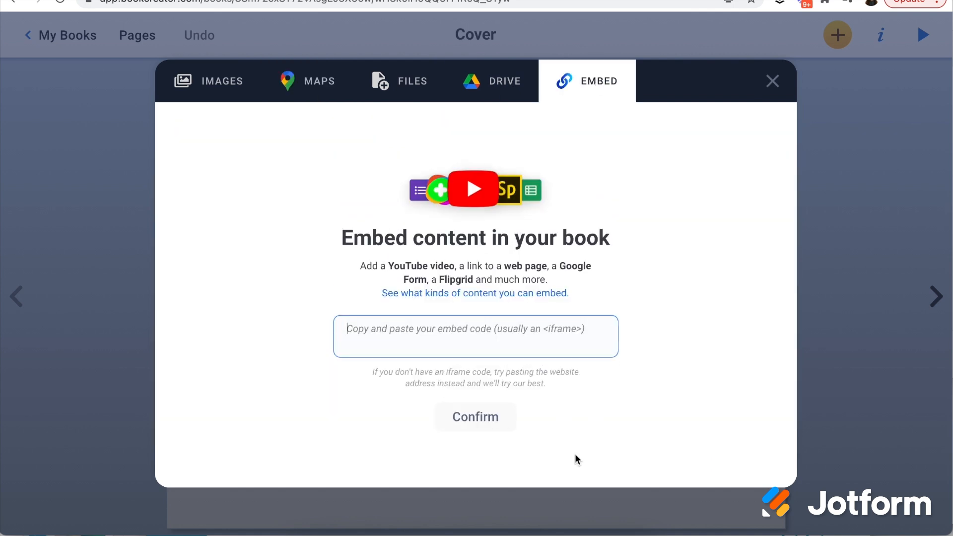
pyautogui.moveTo(515, 206)
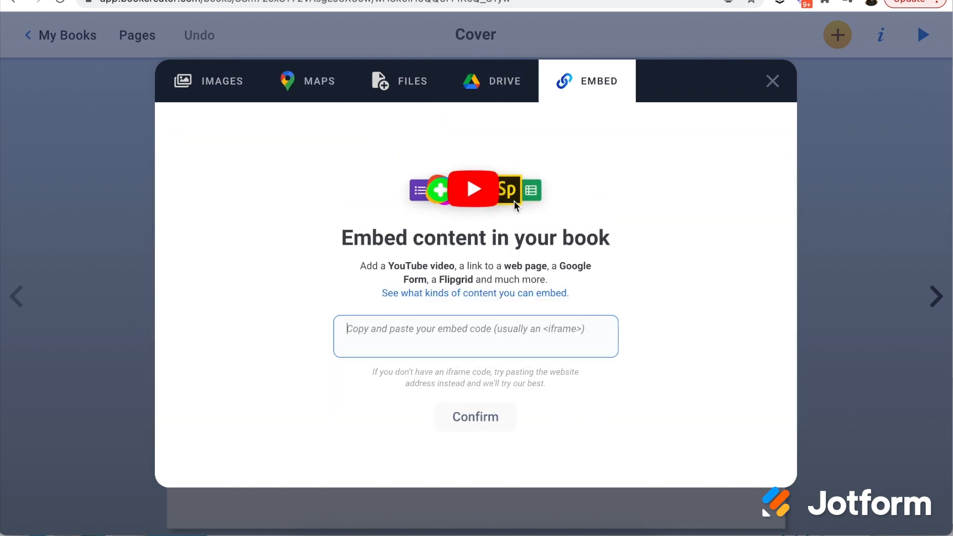
pyautogui.click(772, 81)
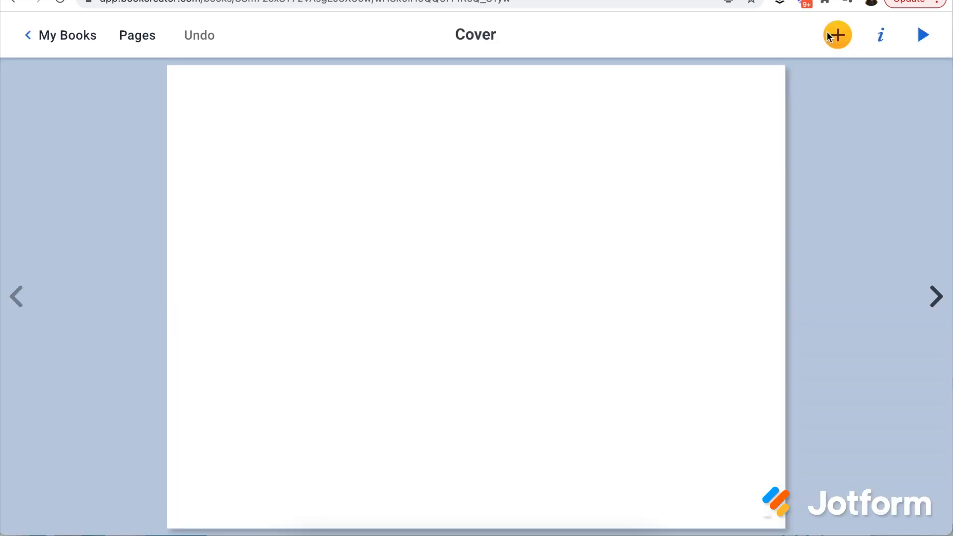
pyautogui.click(836, 34)
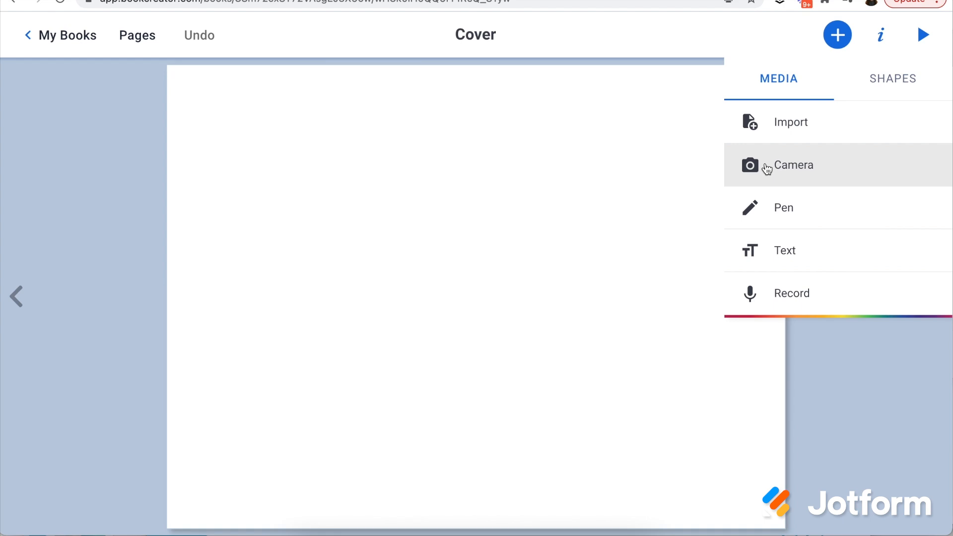
pyautogui.click(793, 165)
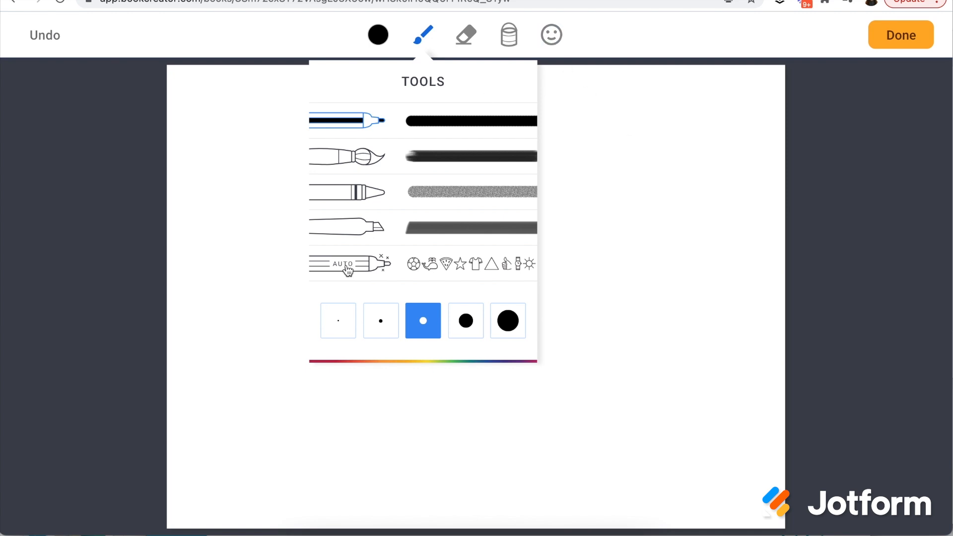
pyautogui.click(901, 35)
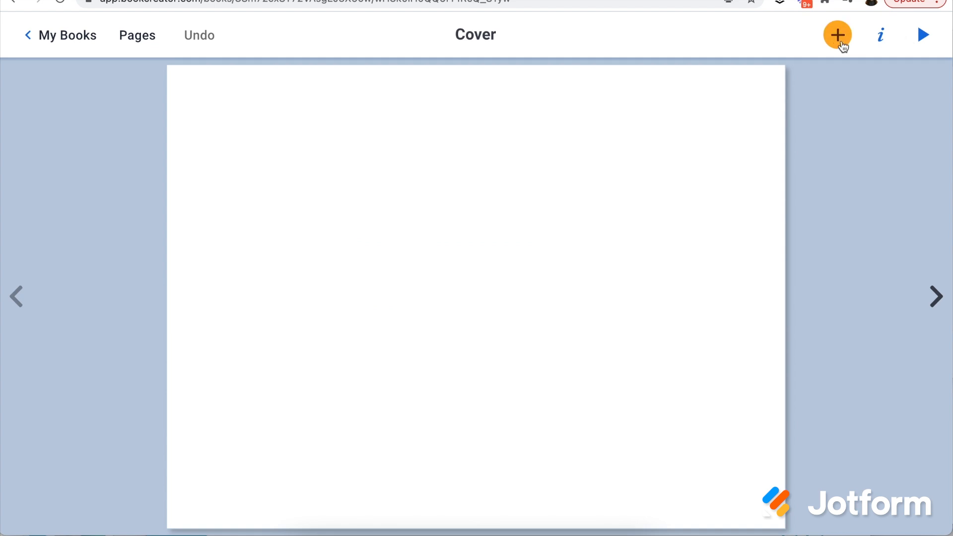
# Discard an empty text box and show the Shapes library for the blank cover
pyautogui.click(837, 35)
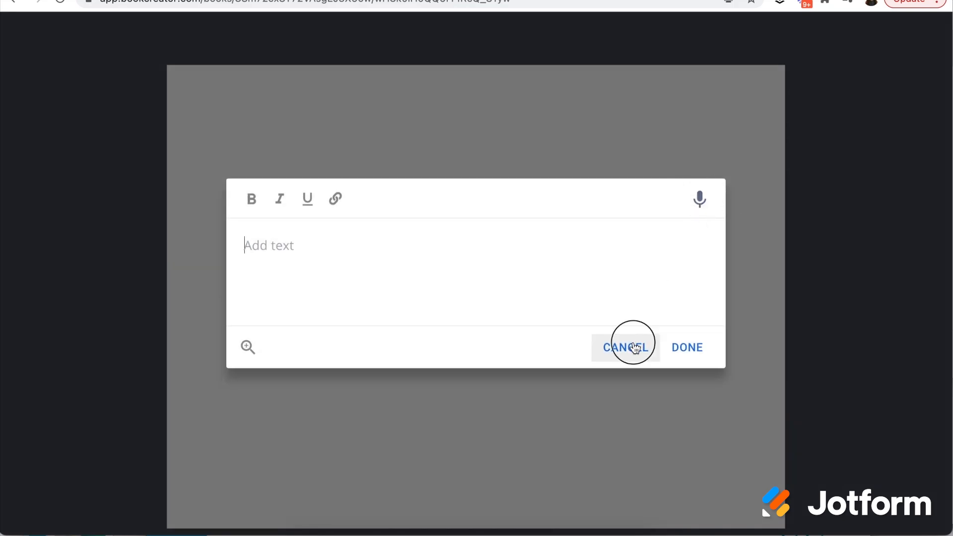
pyautogui.click(625, 347)
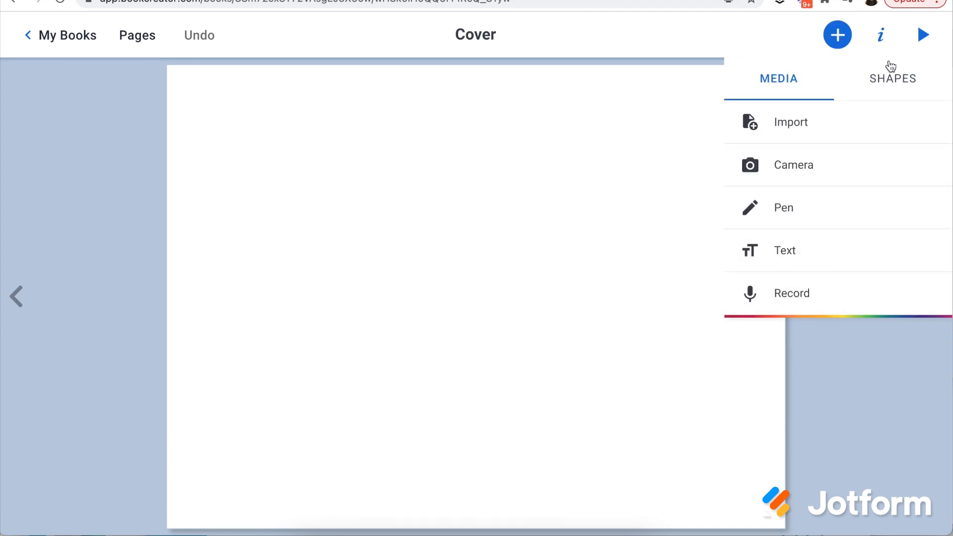
pyautogui.click(892, 78)
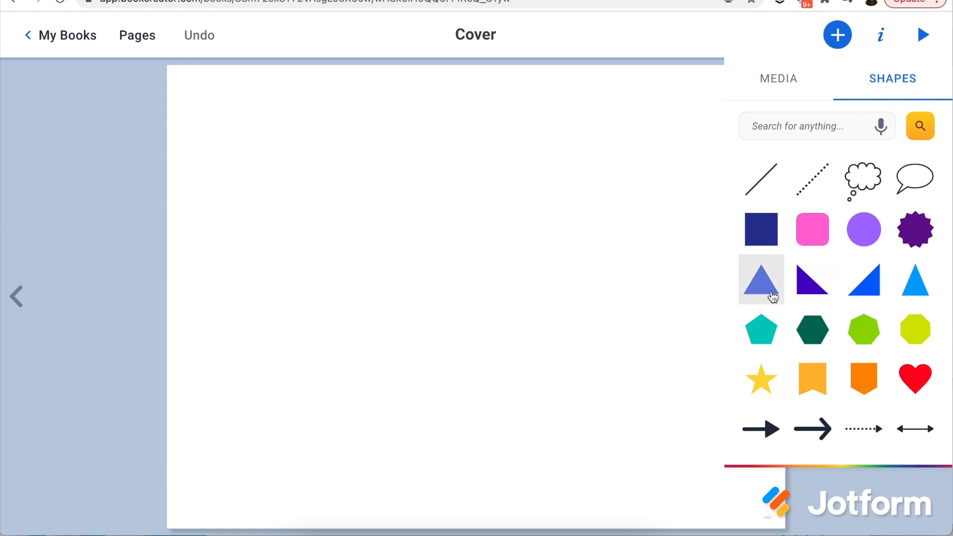
pyautogui.moveTo(761, 287)
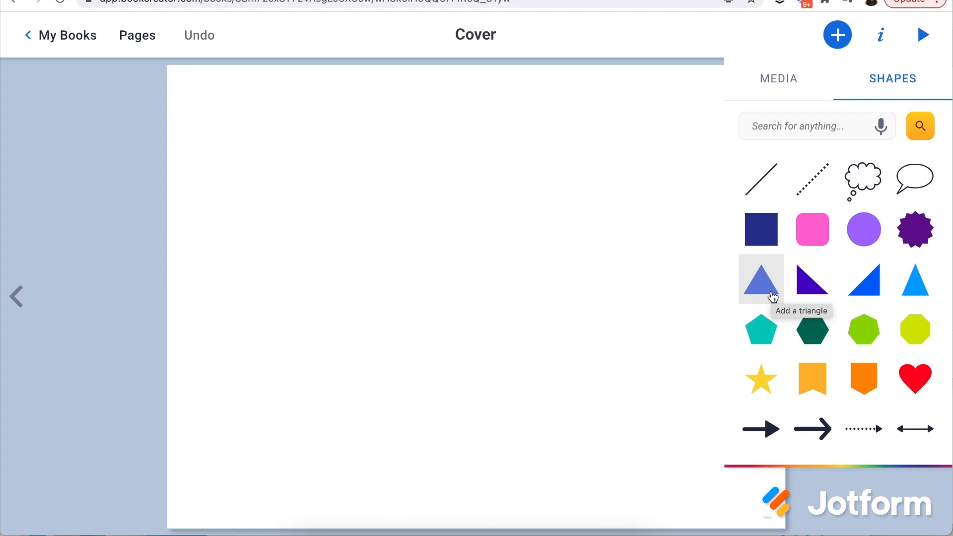
pyautogui.moveTo(640, 246)
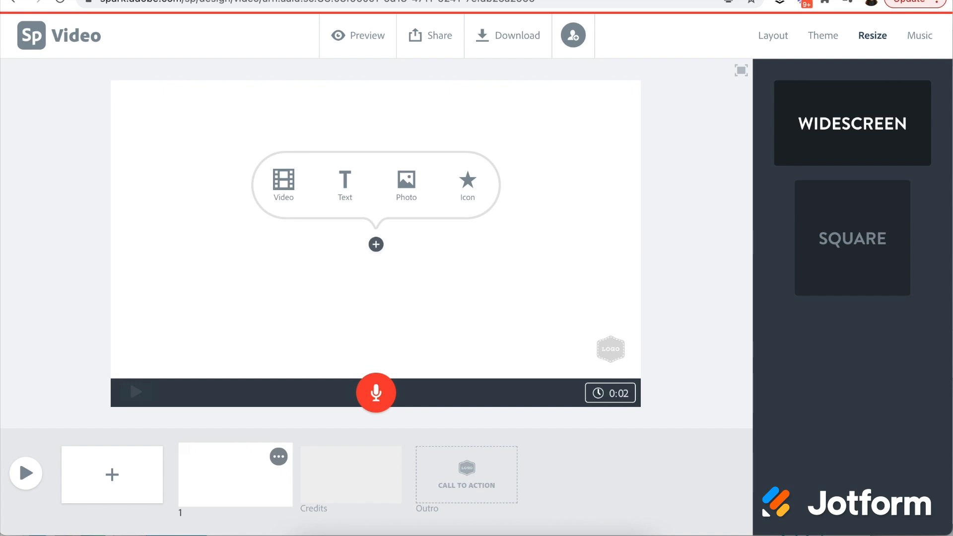
pyautogui.moveTo(407, 186)
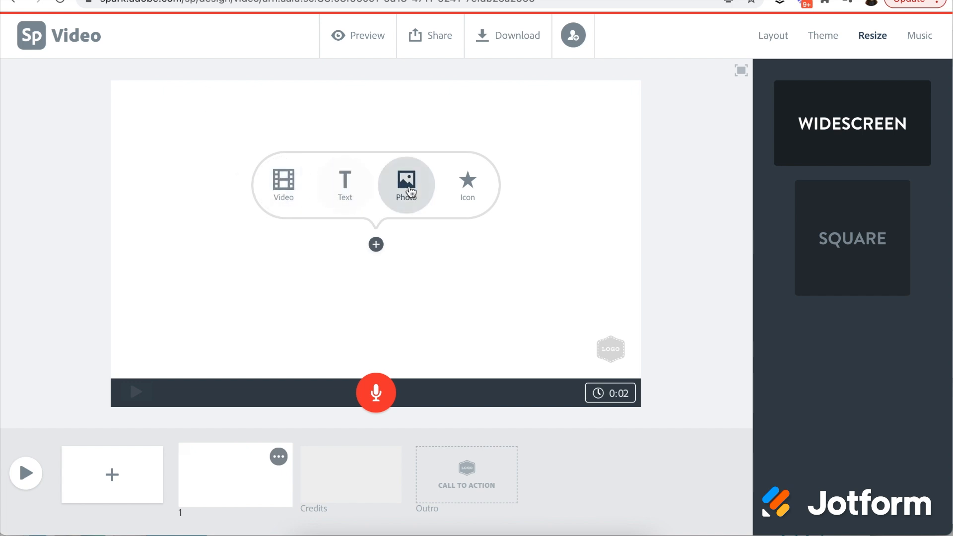
# Try the Text and Photo options on slide 1, then open Find an Icon
pyautogui.click(345, 181)
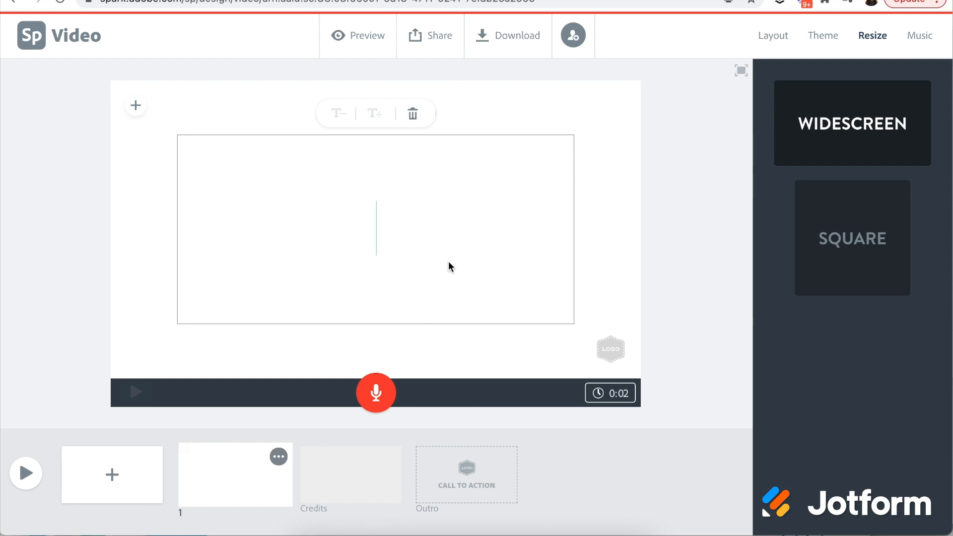
pyautogui.click(773, 35)
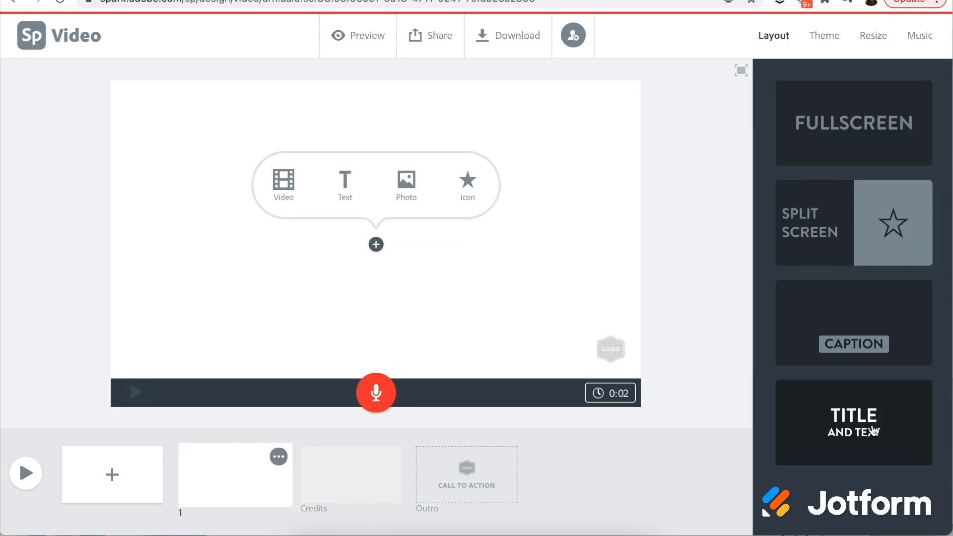
pyautogui.click(406, 181)
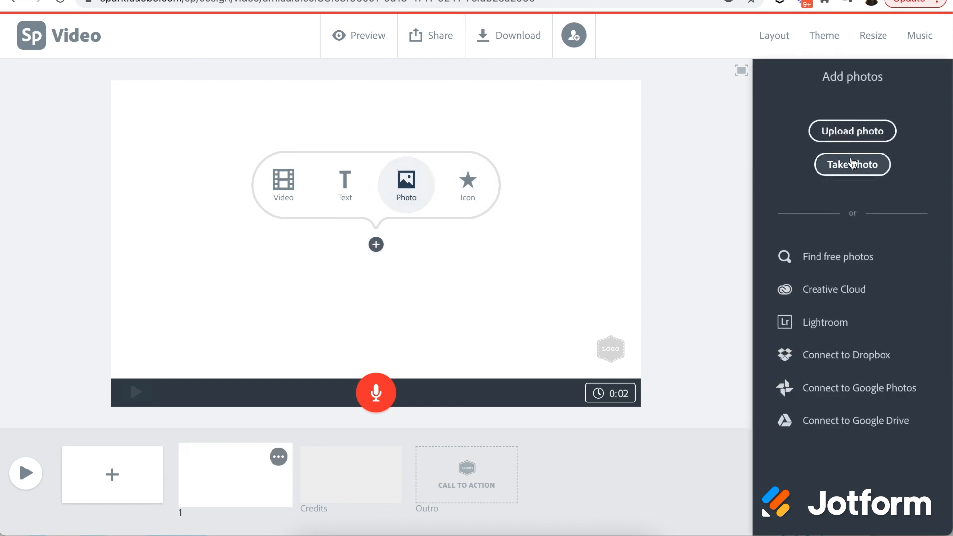
pyautogui.moveTo(861, 152)
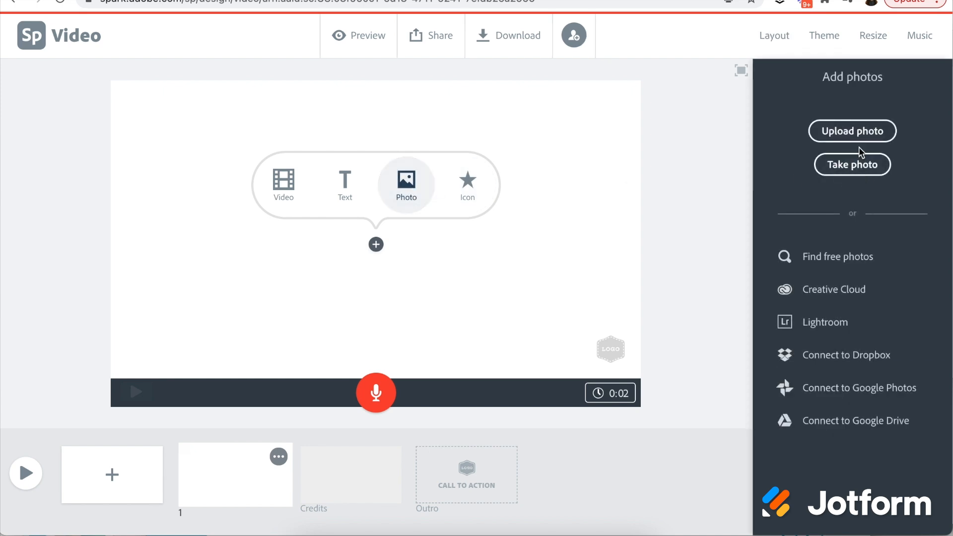
pyautogui.moveTo(834, 193)
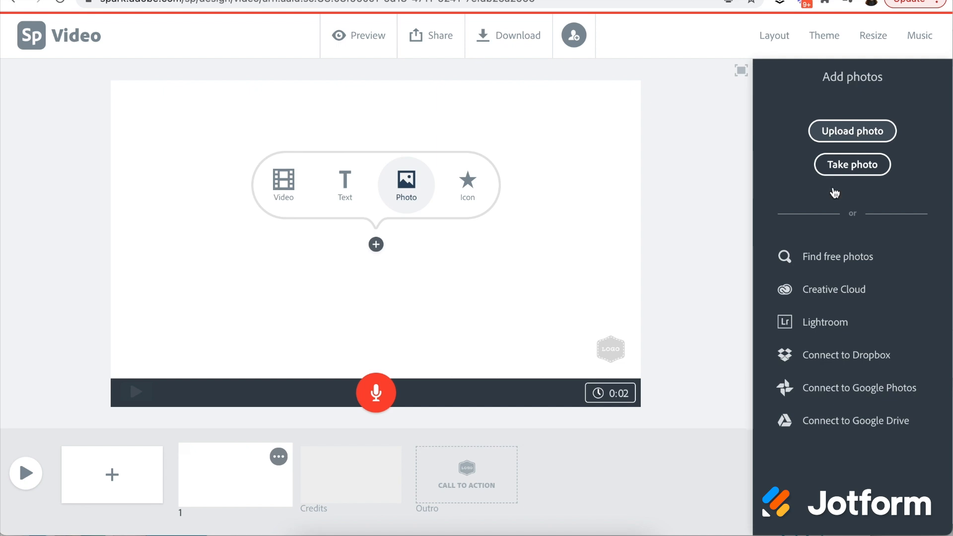
pyautogui.click(838, 256)
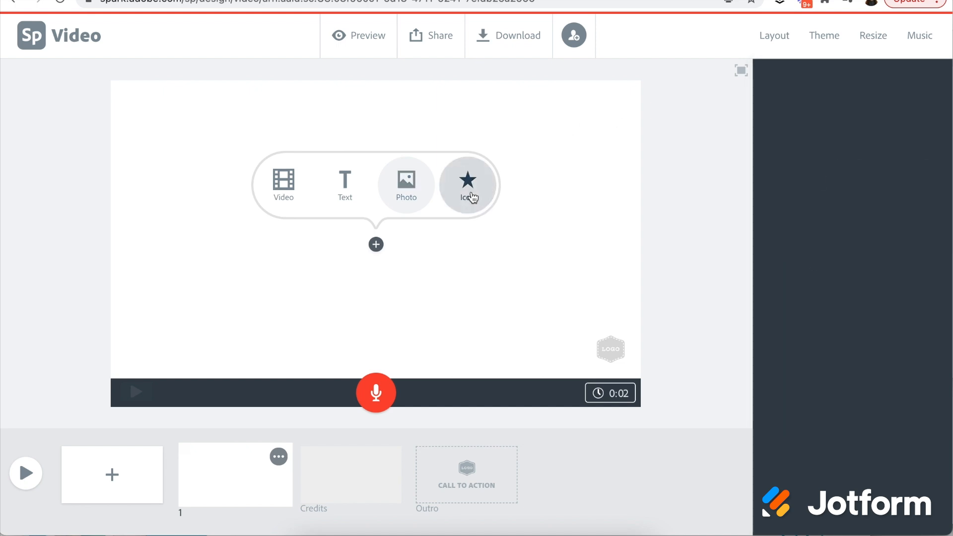
pyautogui.click(468, 184)
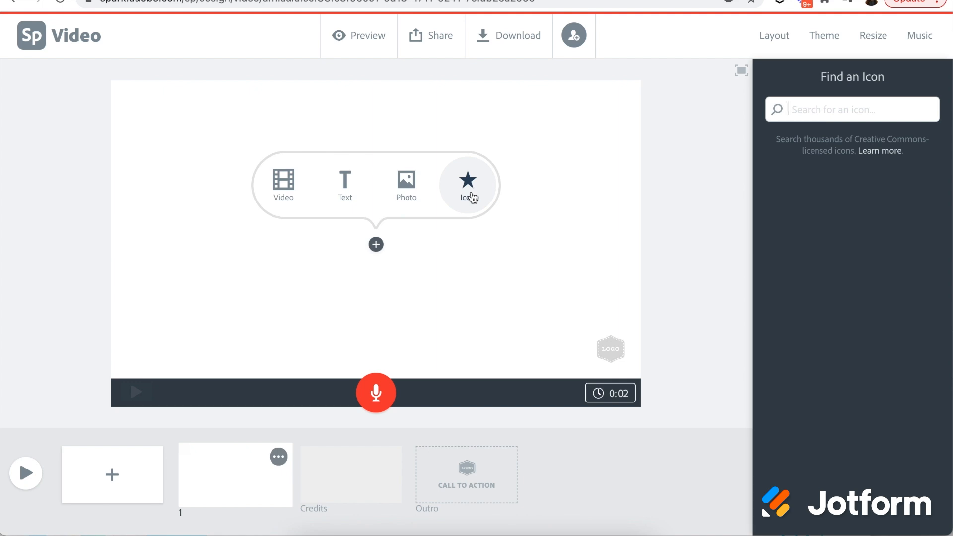
pyautogui.moveTo(283, 193)
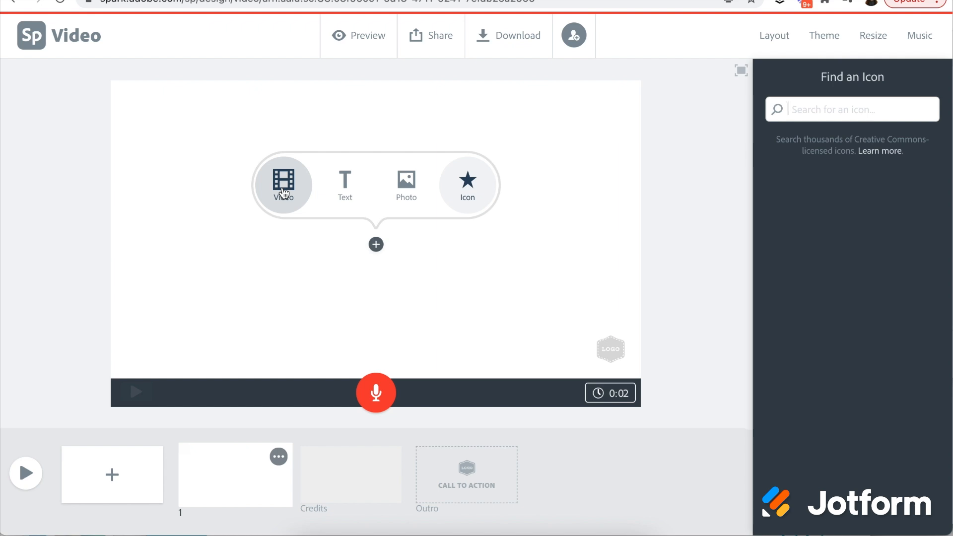
pyautogui.moveTo(765, 65)
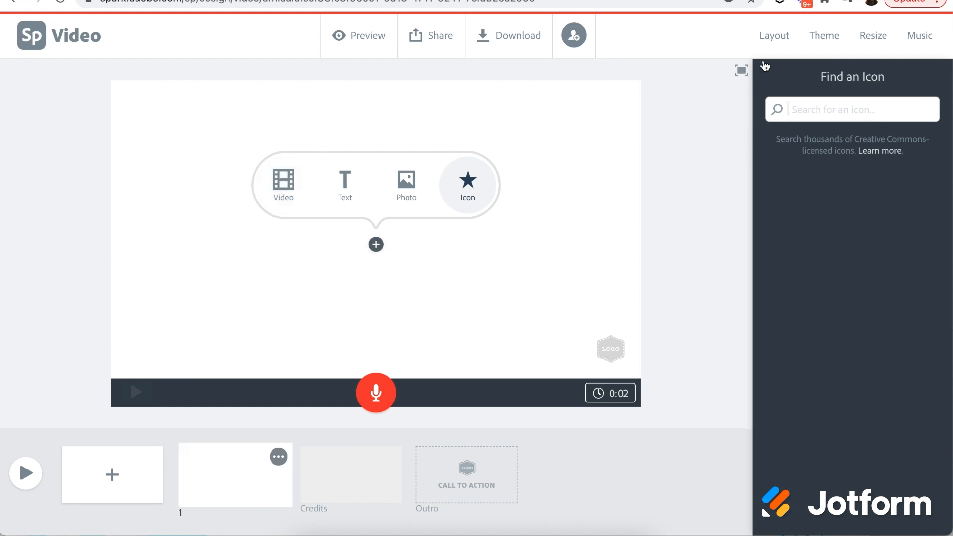
# Apply the gold Focus theme, turn music on, and add slide 2
pyautogui.click(823, 35)
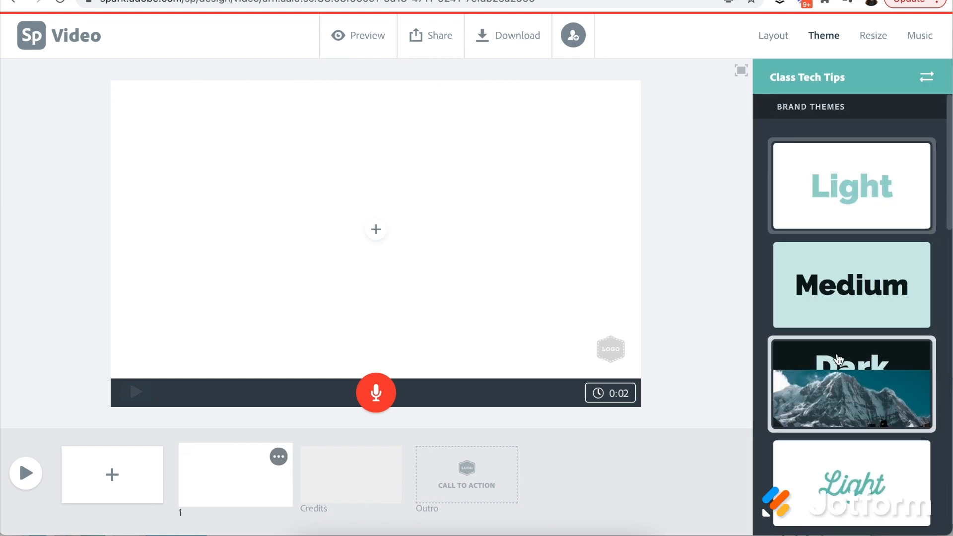
pyautogui.scroll(-3)
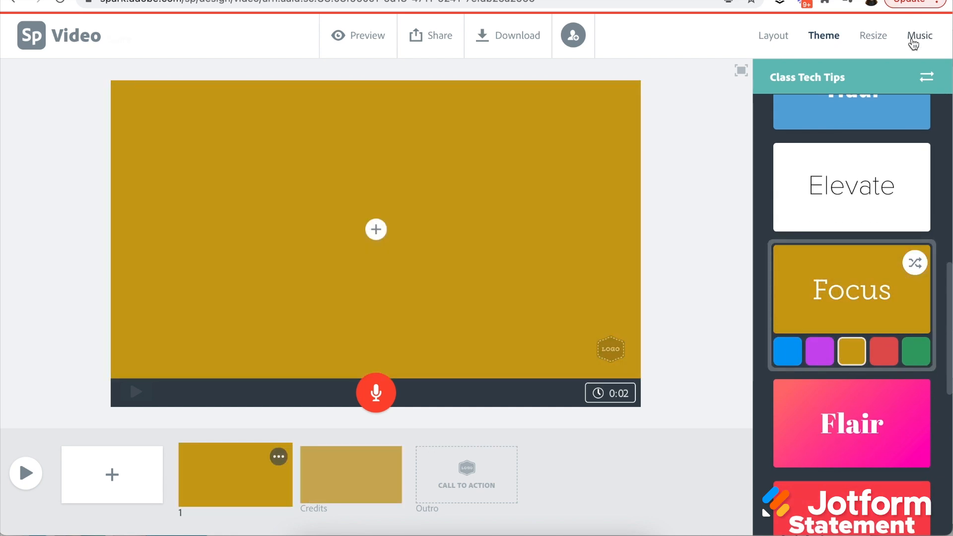
pyautogui.click(919, 35)
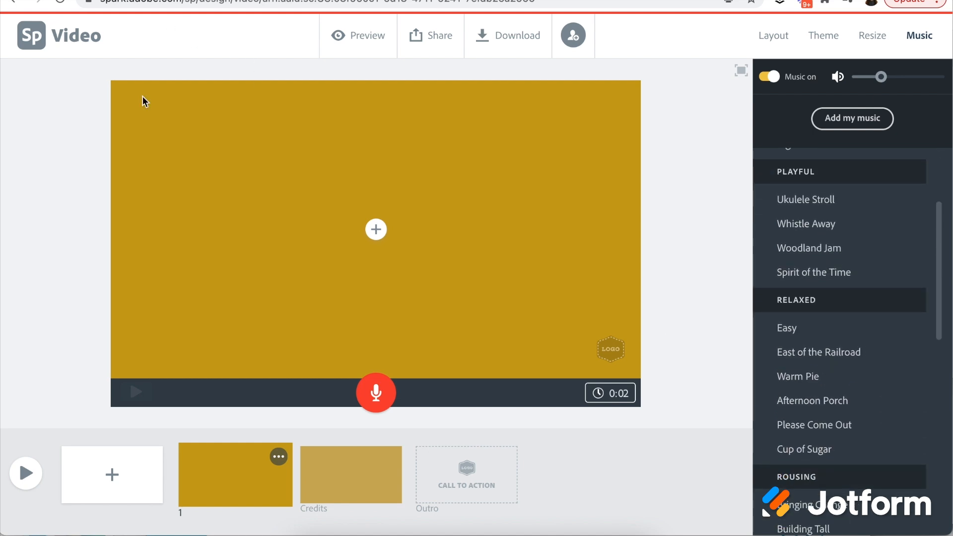
pyautogui.moveTo(271, 274)
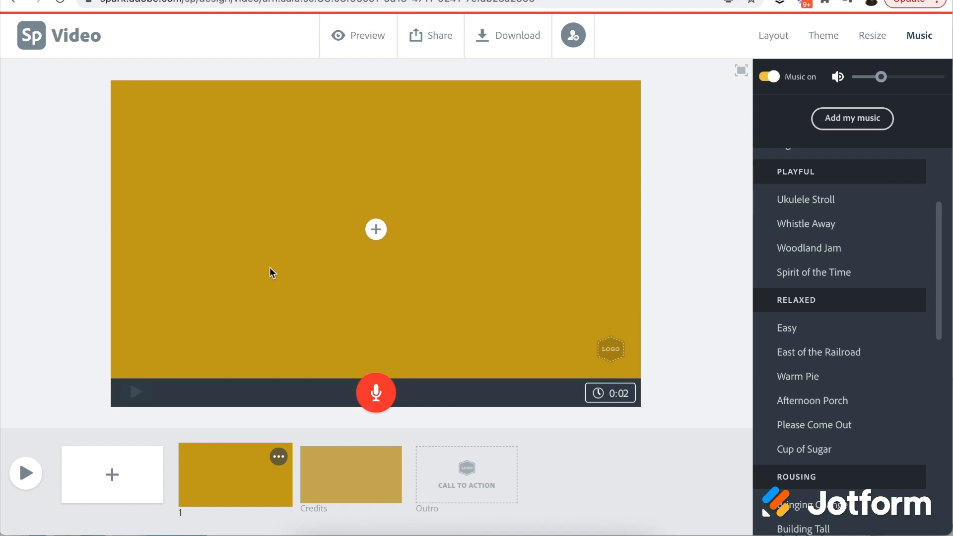
pyautogui.click(112, 475)
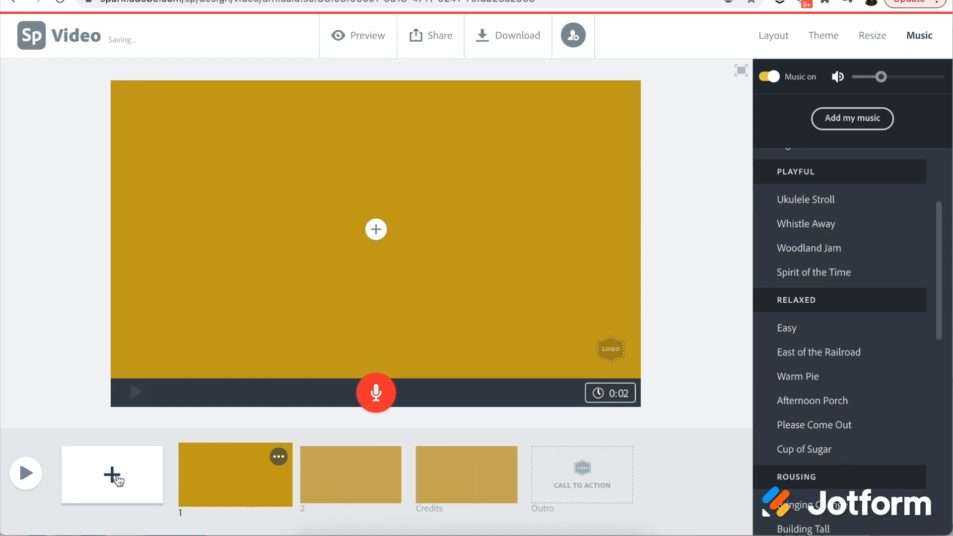
# Add an empty third slide to the video
pyautogui.click(376, 229)
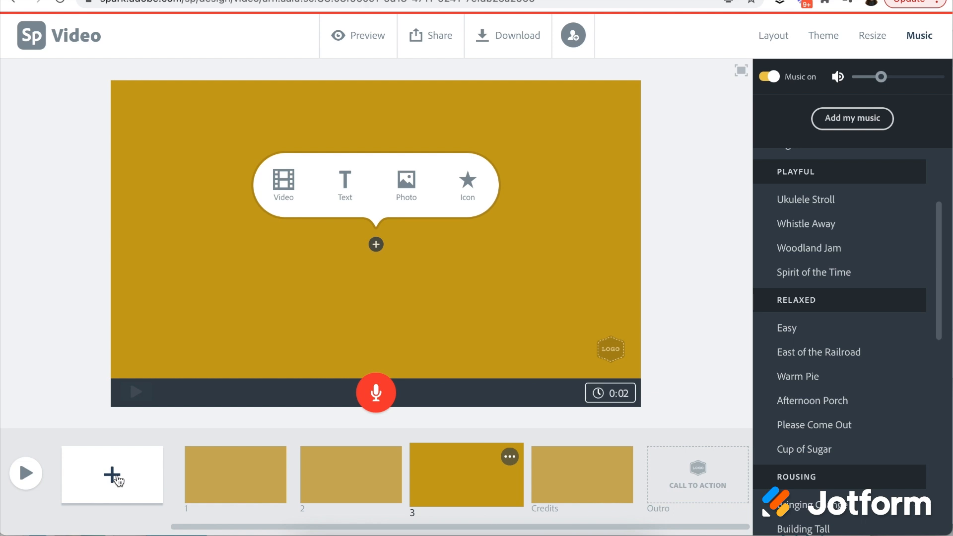
pyautogui.moveTo(282, 284)
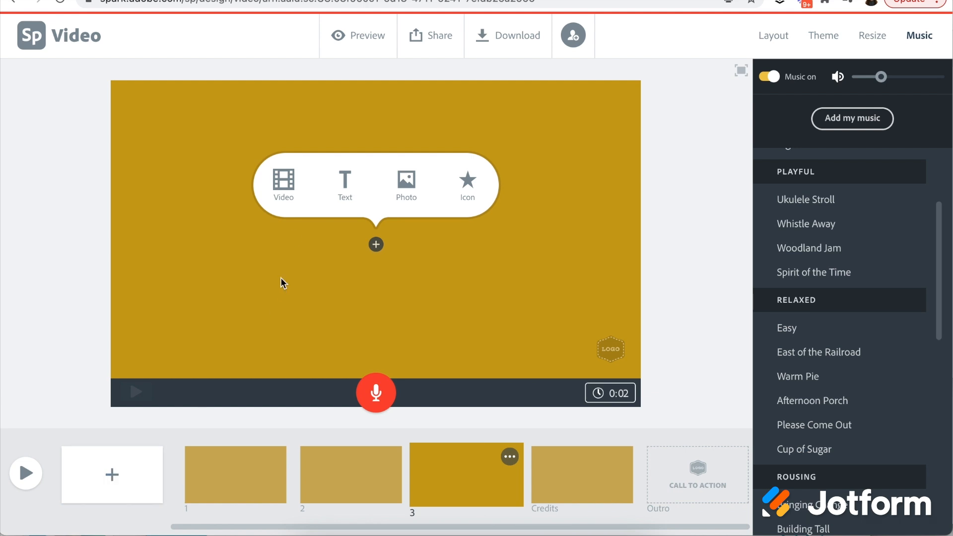